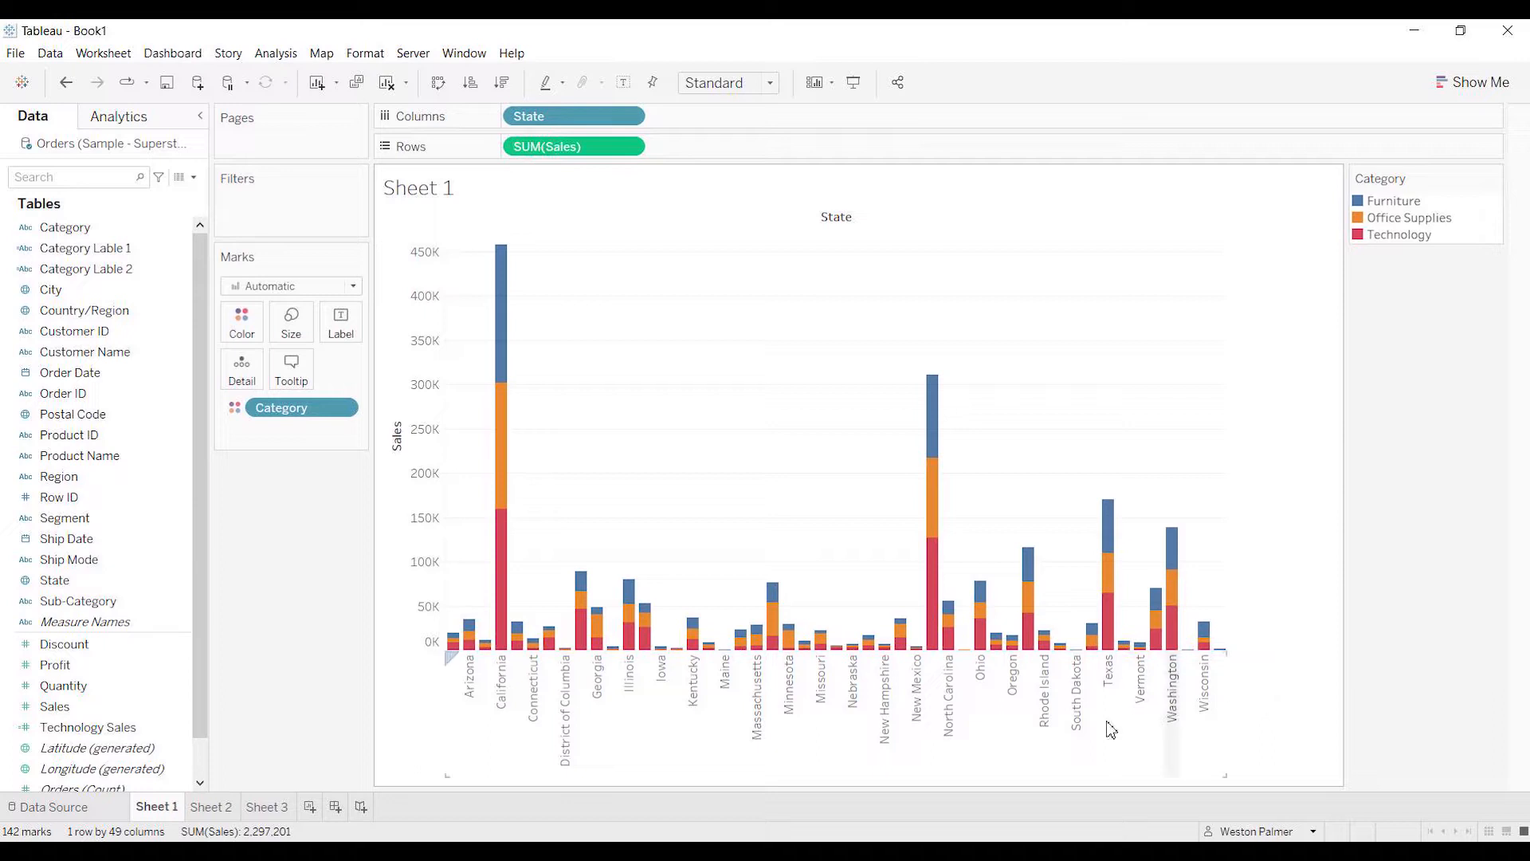
pyautogui.moveTo(1044, 722)
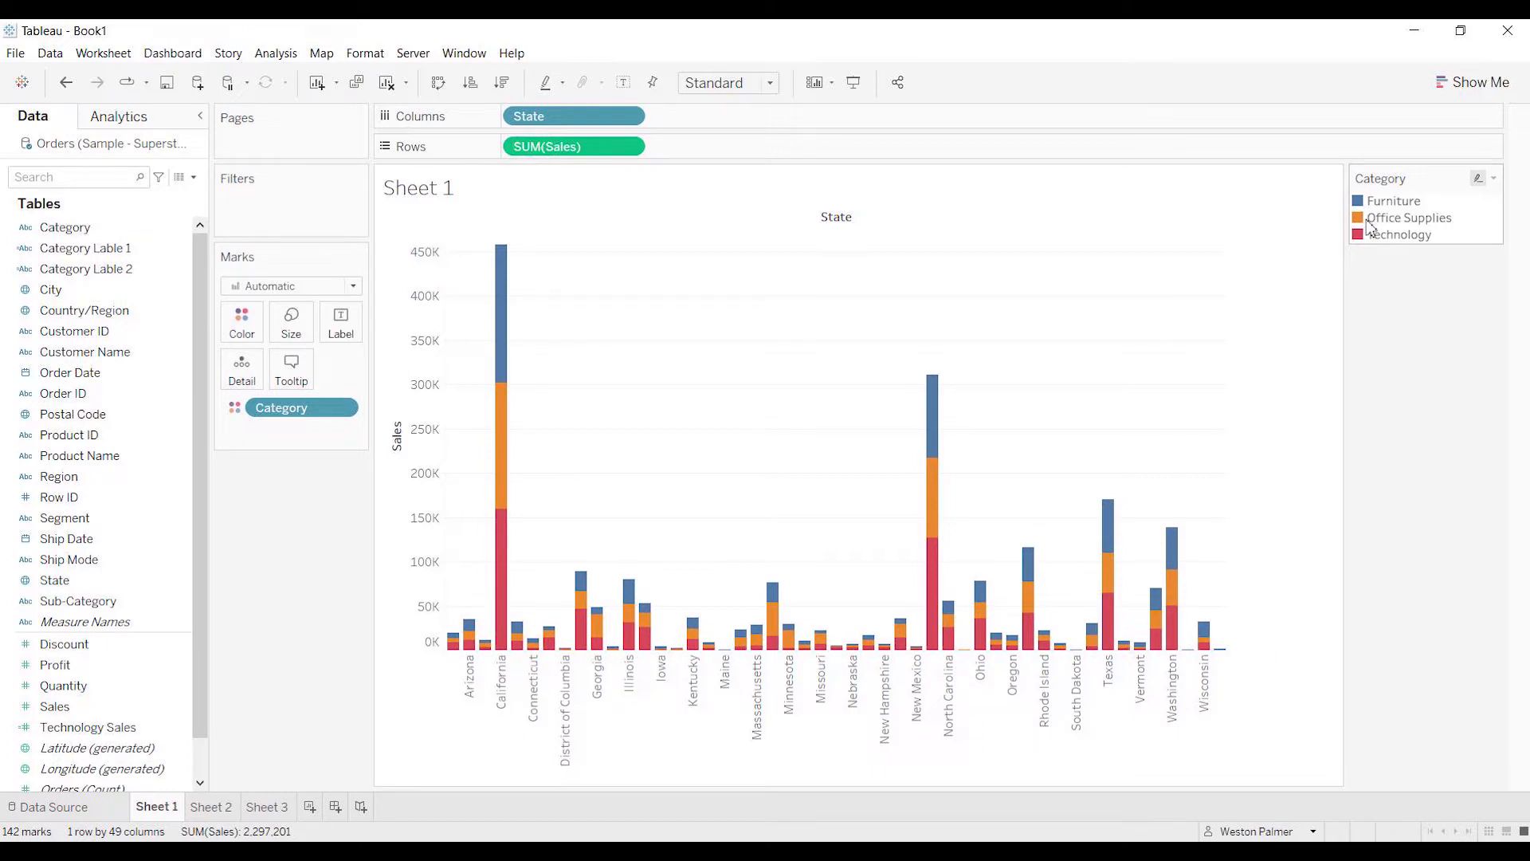
pyautogui.moveTo(745, 467)
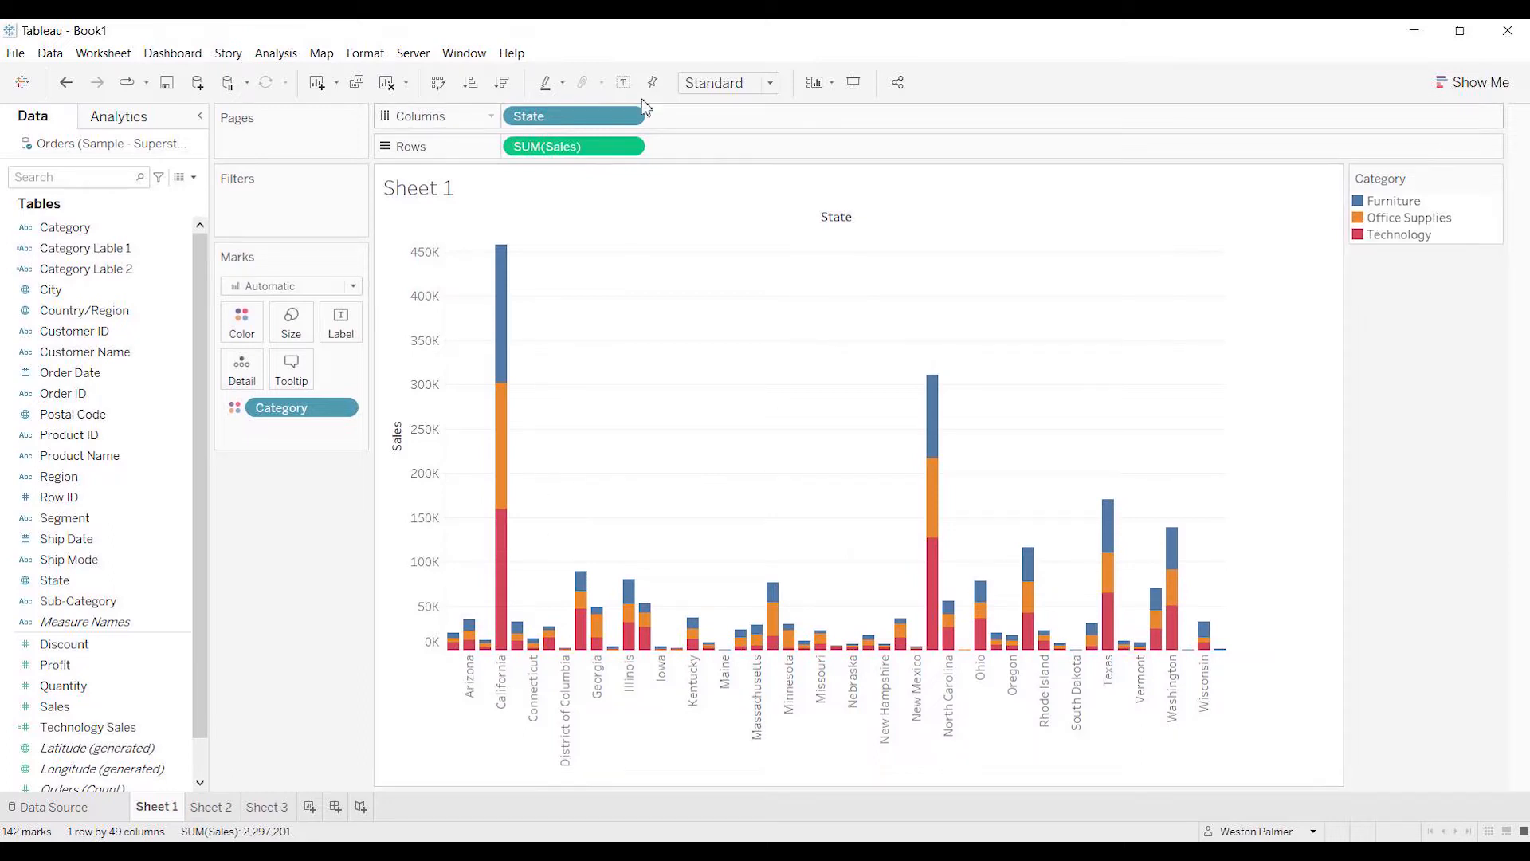
# Sort State by field Sales (Sum) in ascending order via the State pill's Sort dialog
pyautogui.click(629, 116)
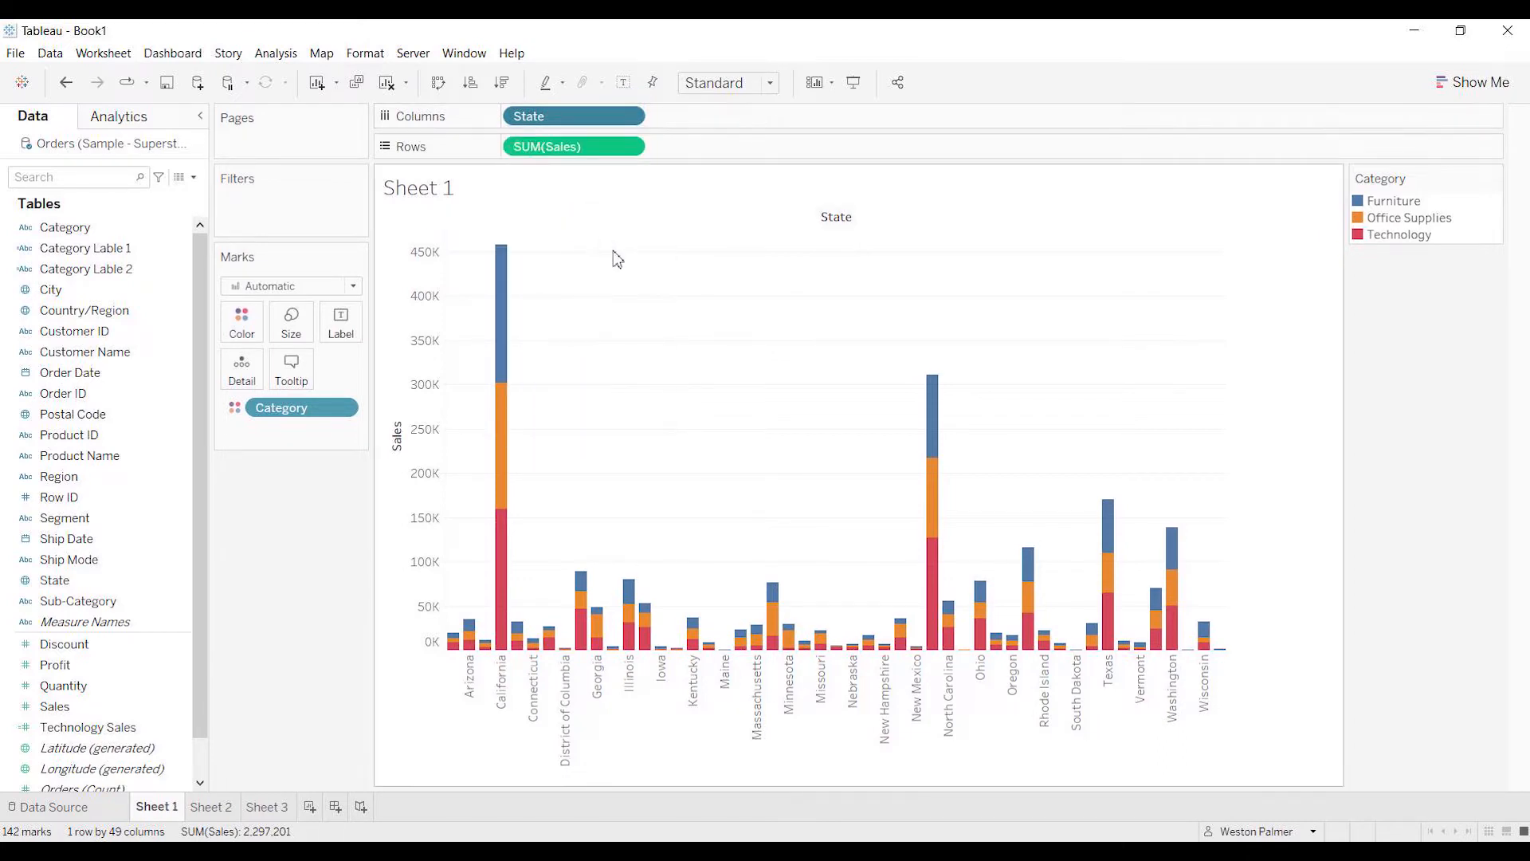
pyautogui.click(755, 373)
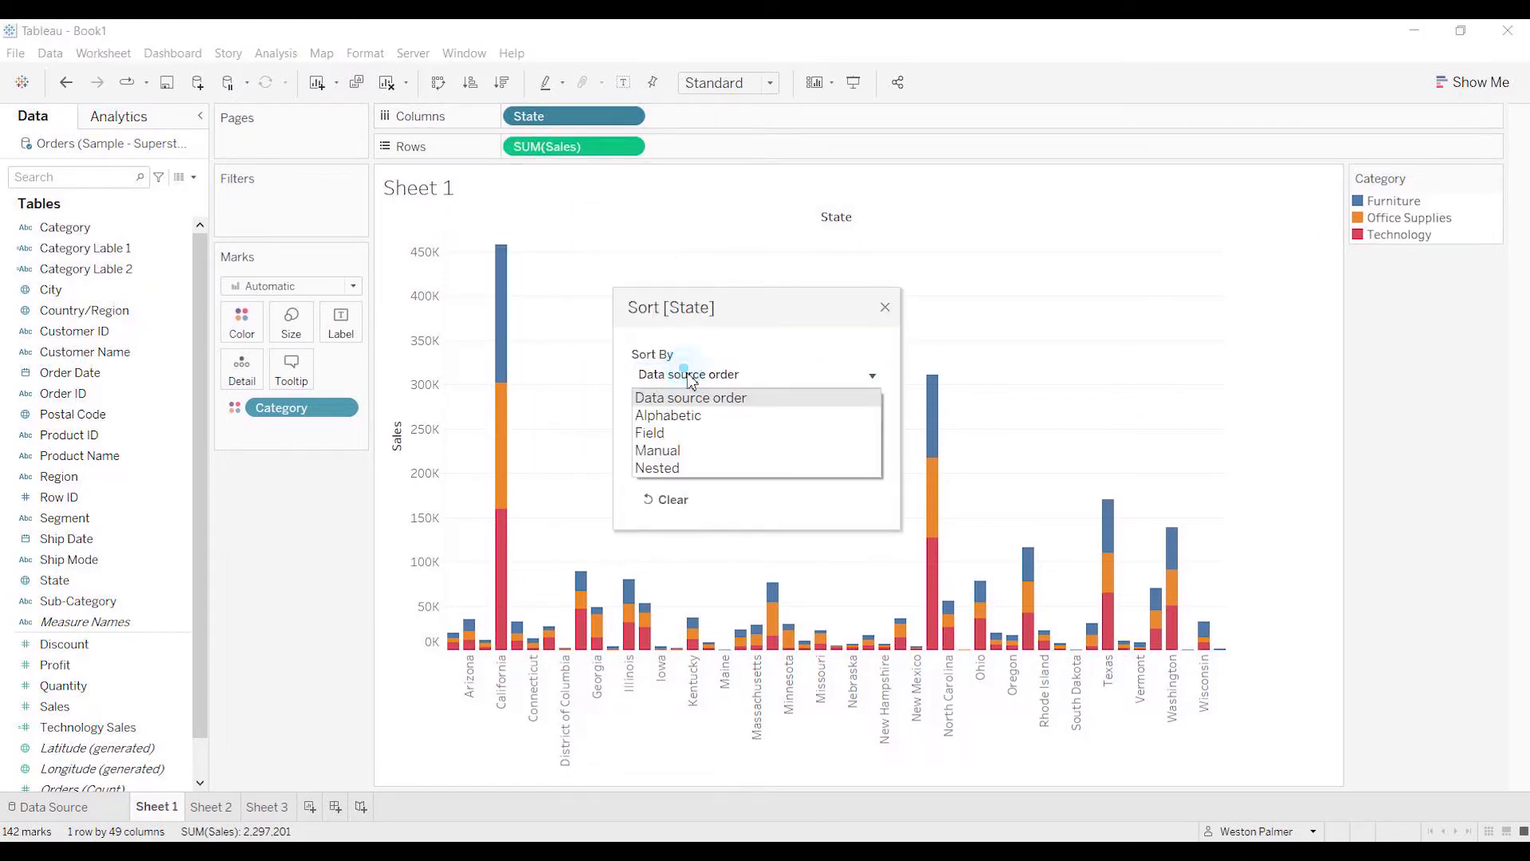
pyautogui.click(649, 432)
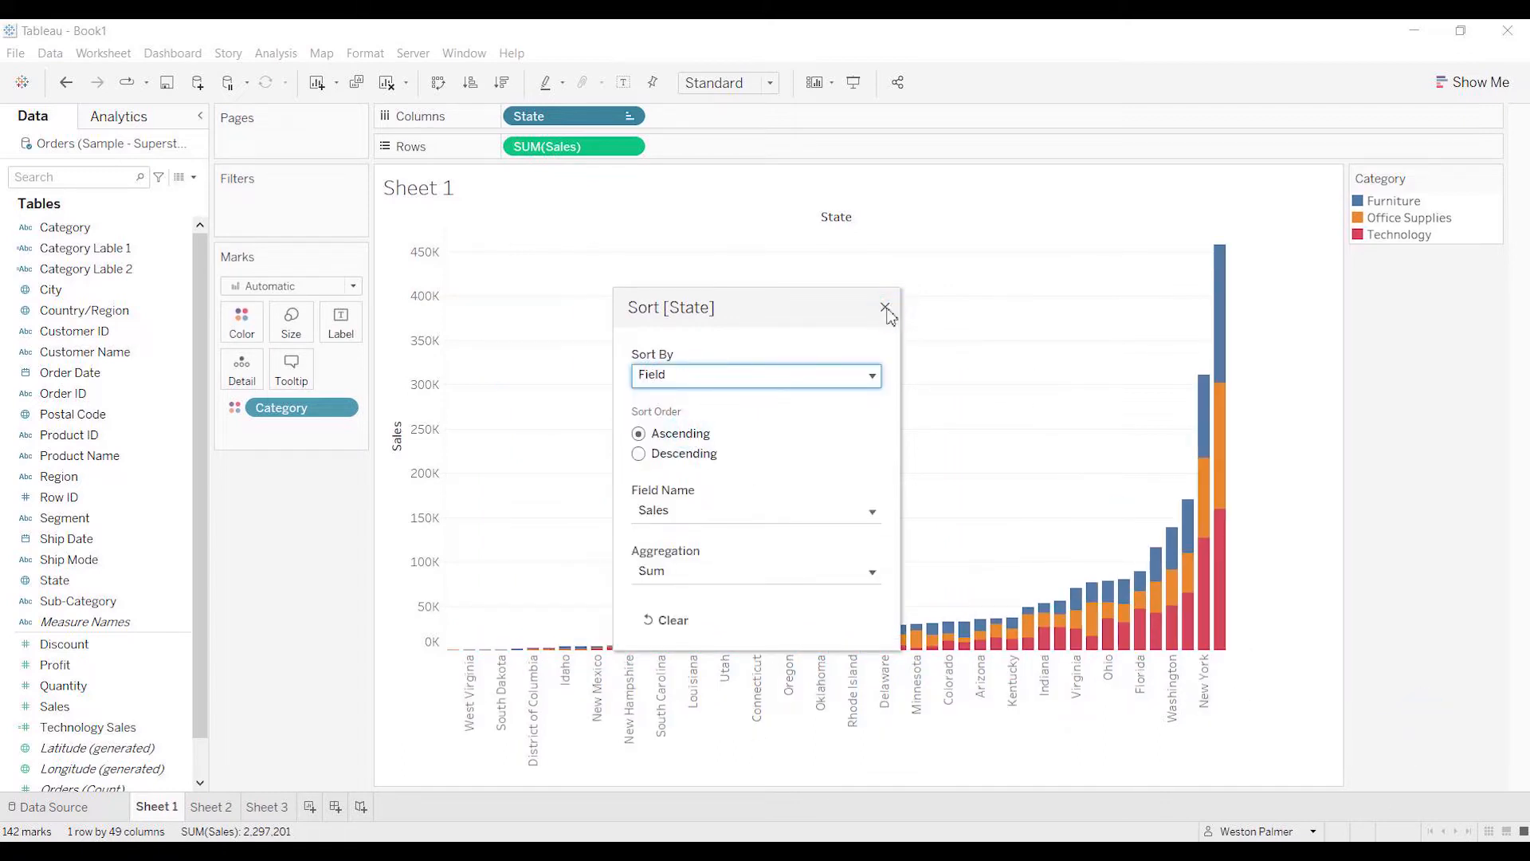
pyautogui.click(885, 308)
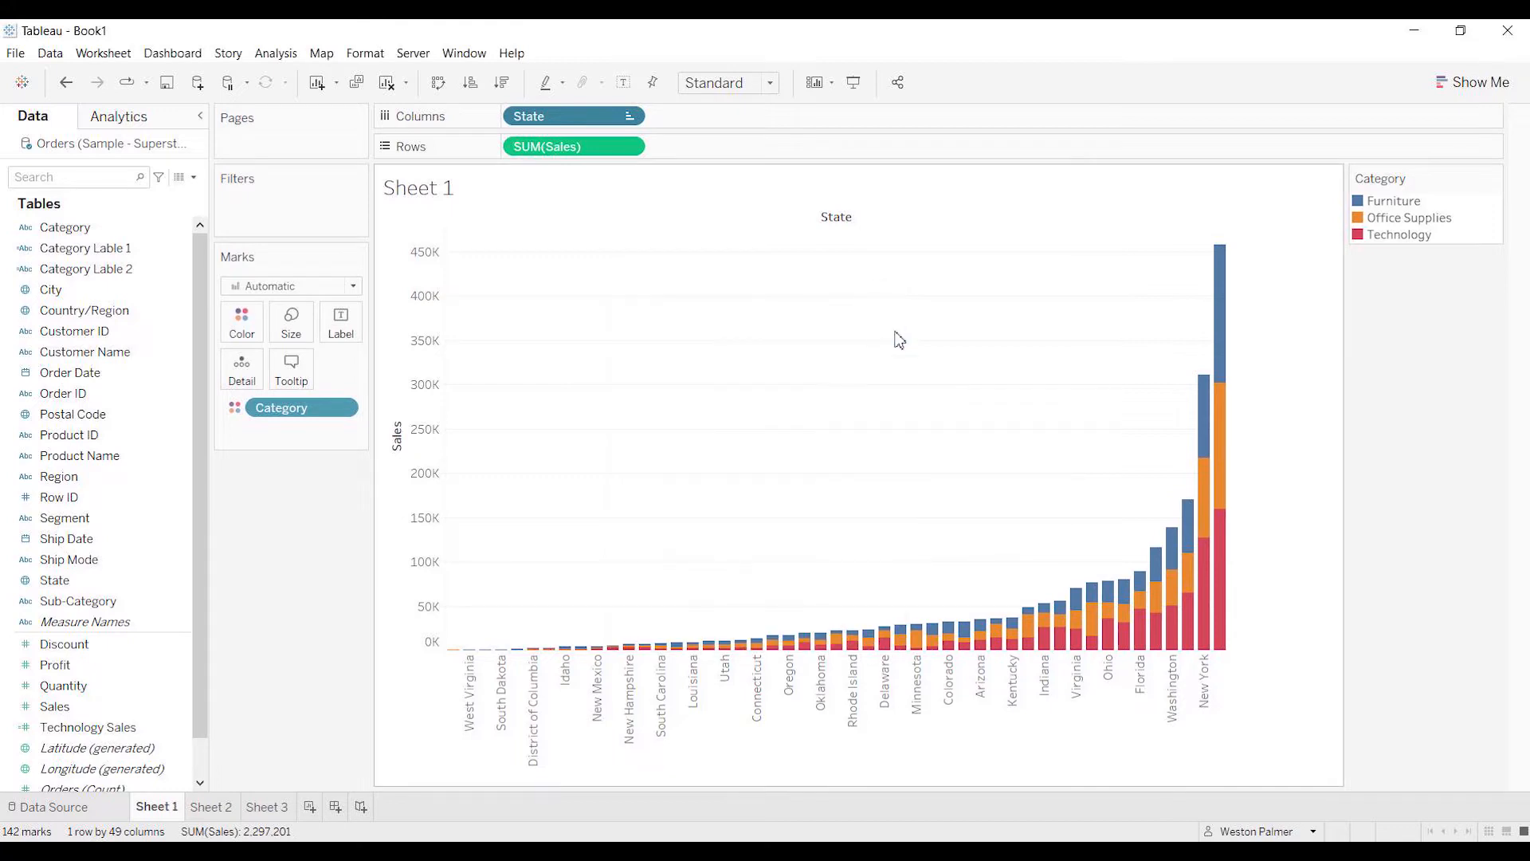
pyautogui.moveTo(1202, 584)
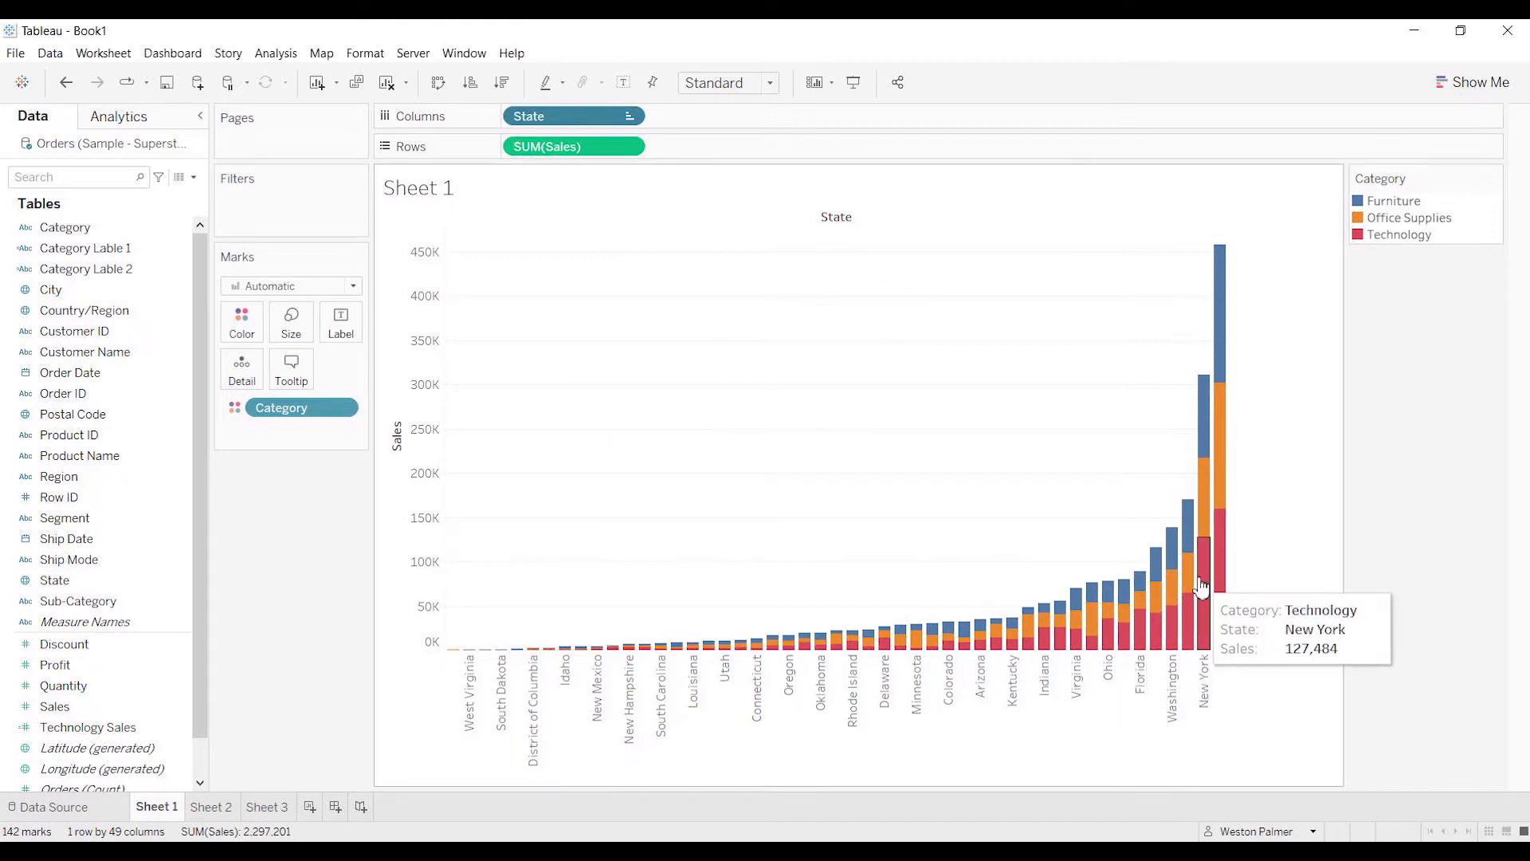
pyautogui.moveTo(531, 529)
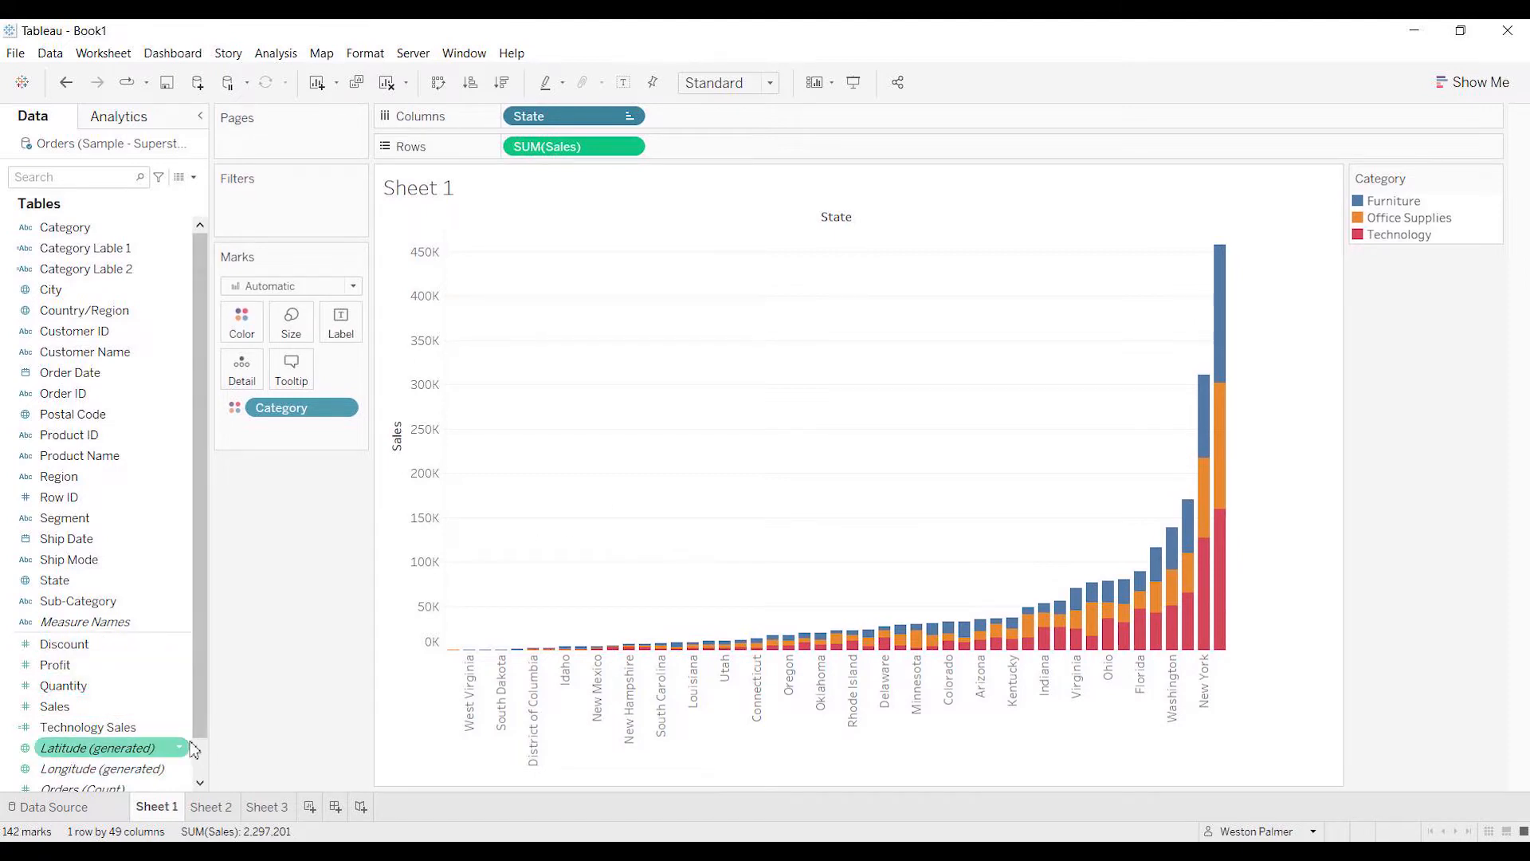
pyautogui.rightClick(86, 727)
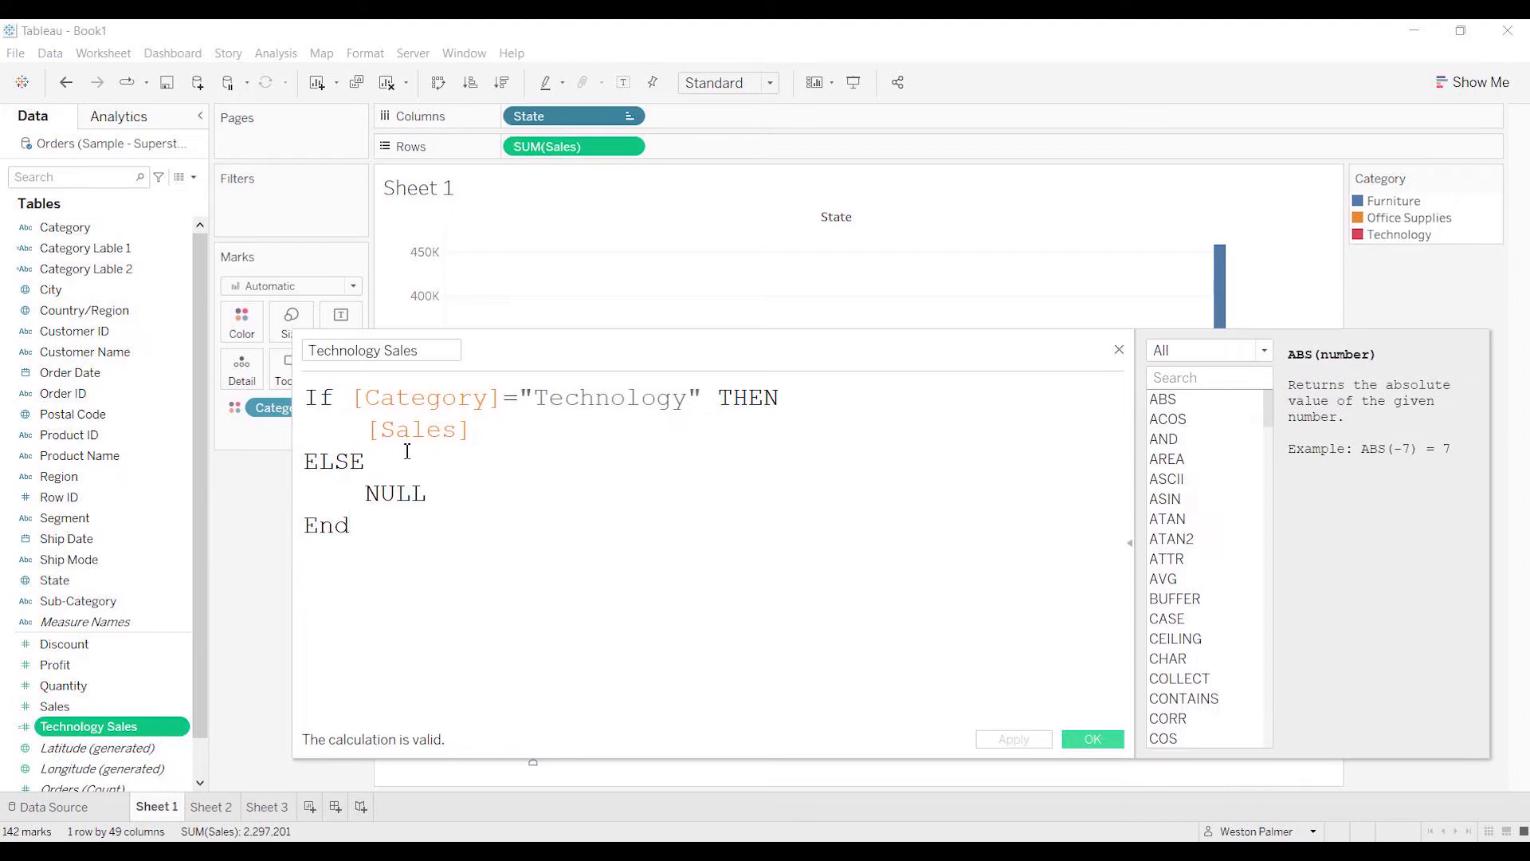
pyautogui.click(359, 524)
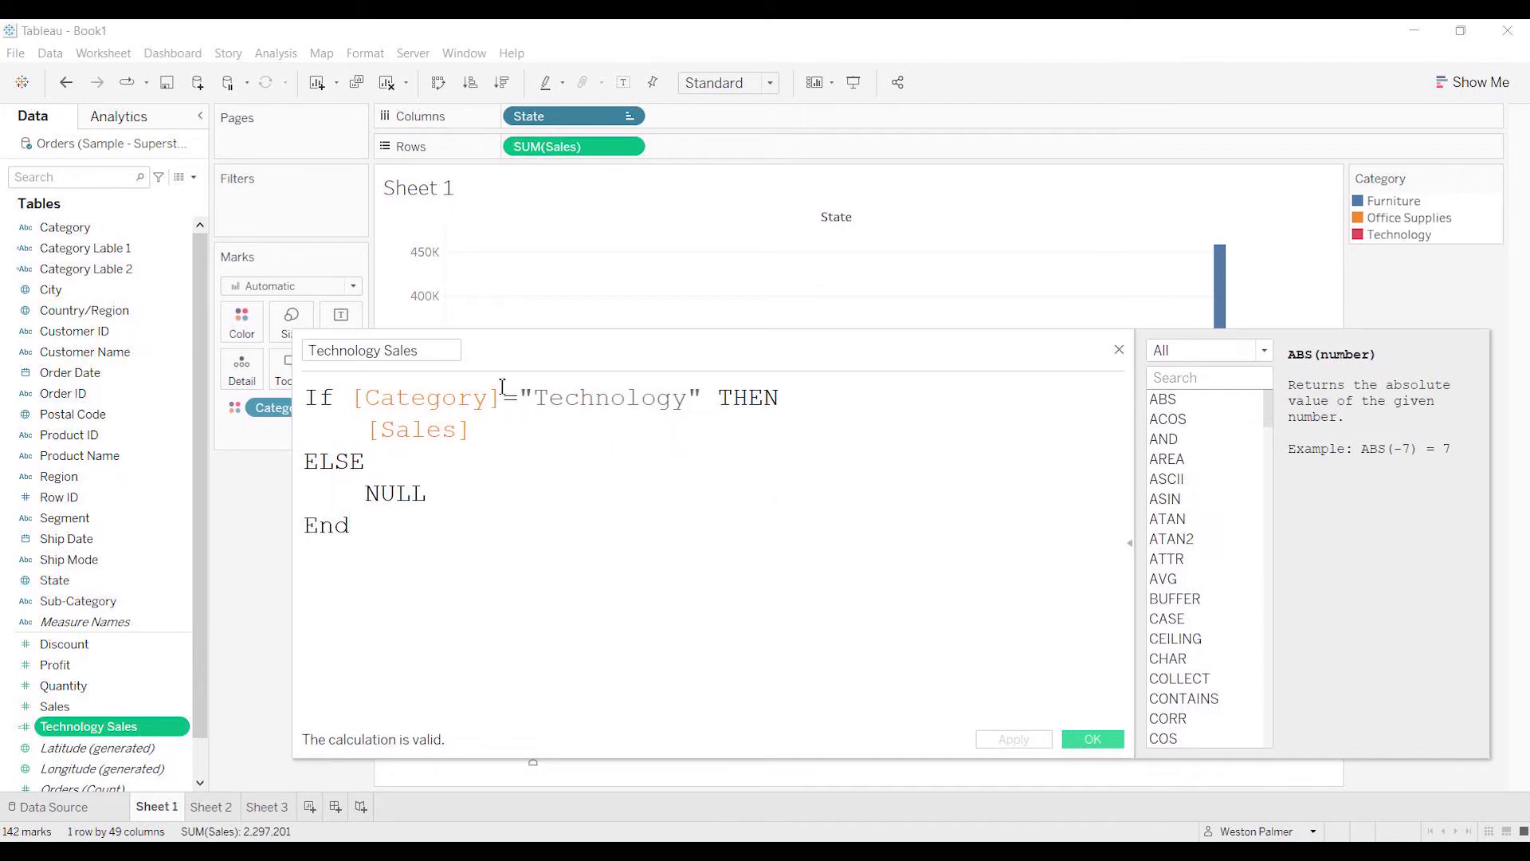
pyautogui.moveTo(602, 384)
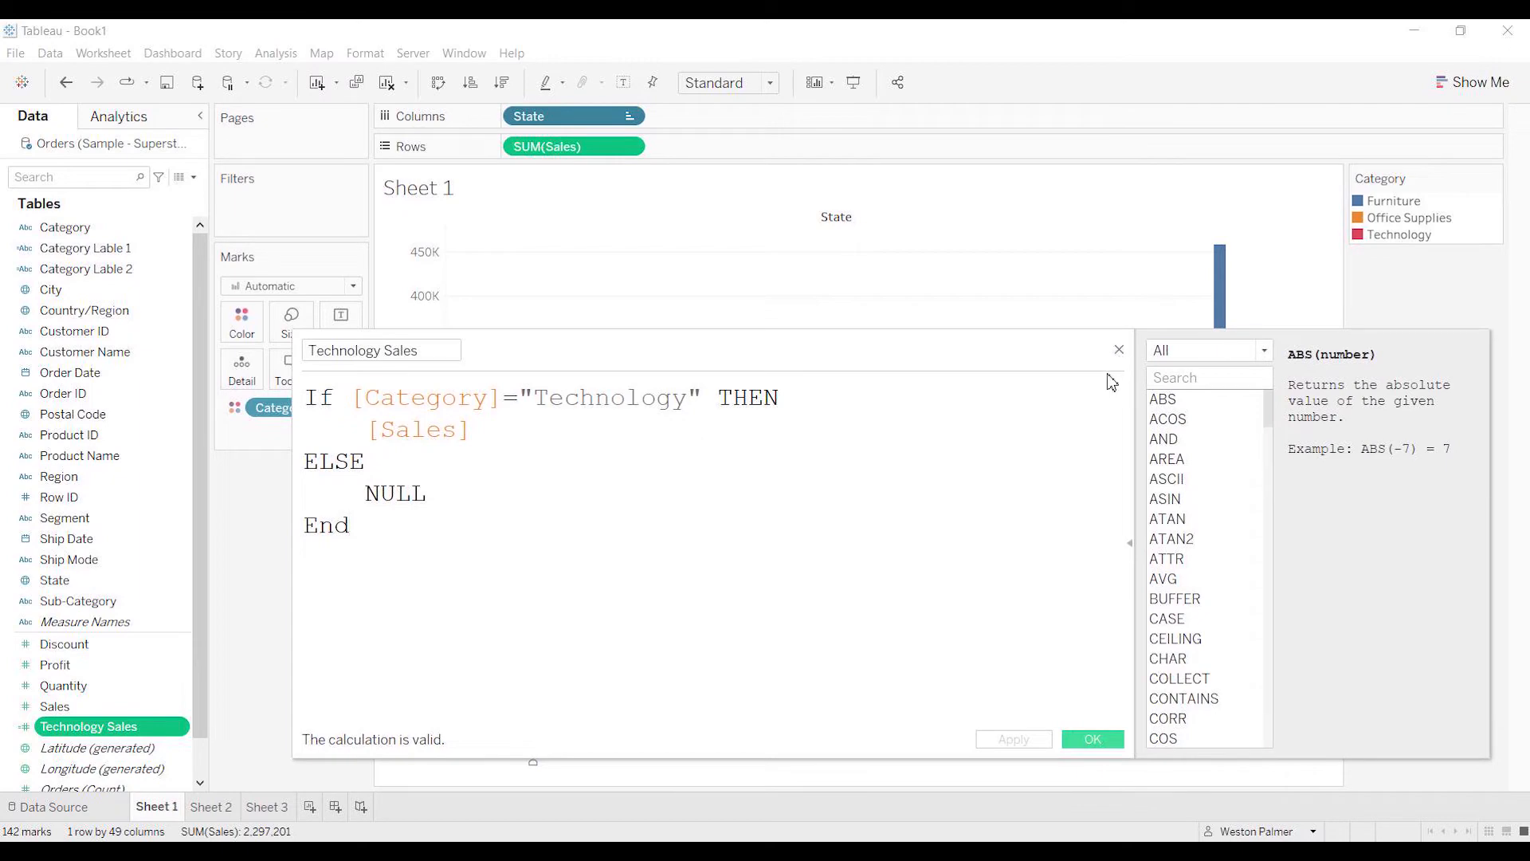
pyautogui.click(1119, 349)
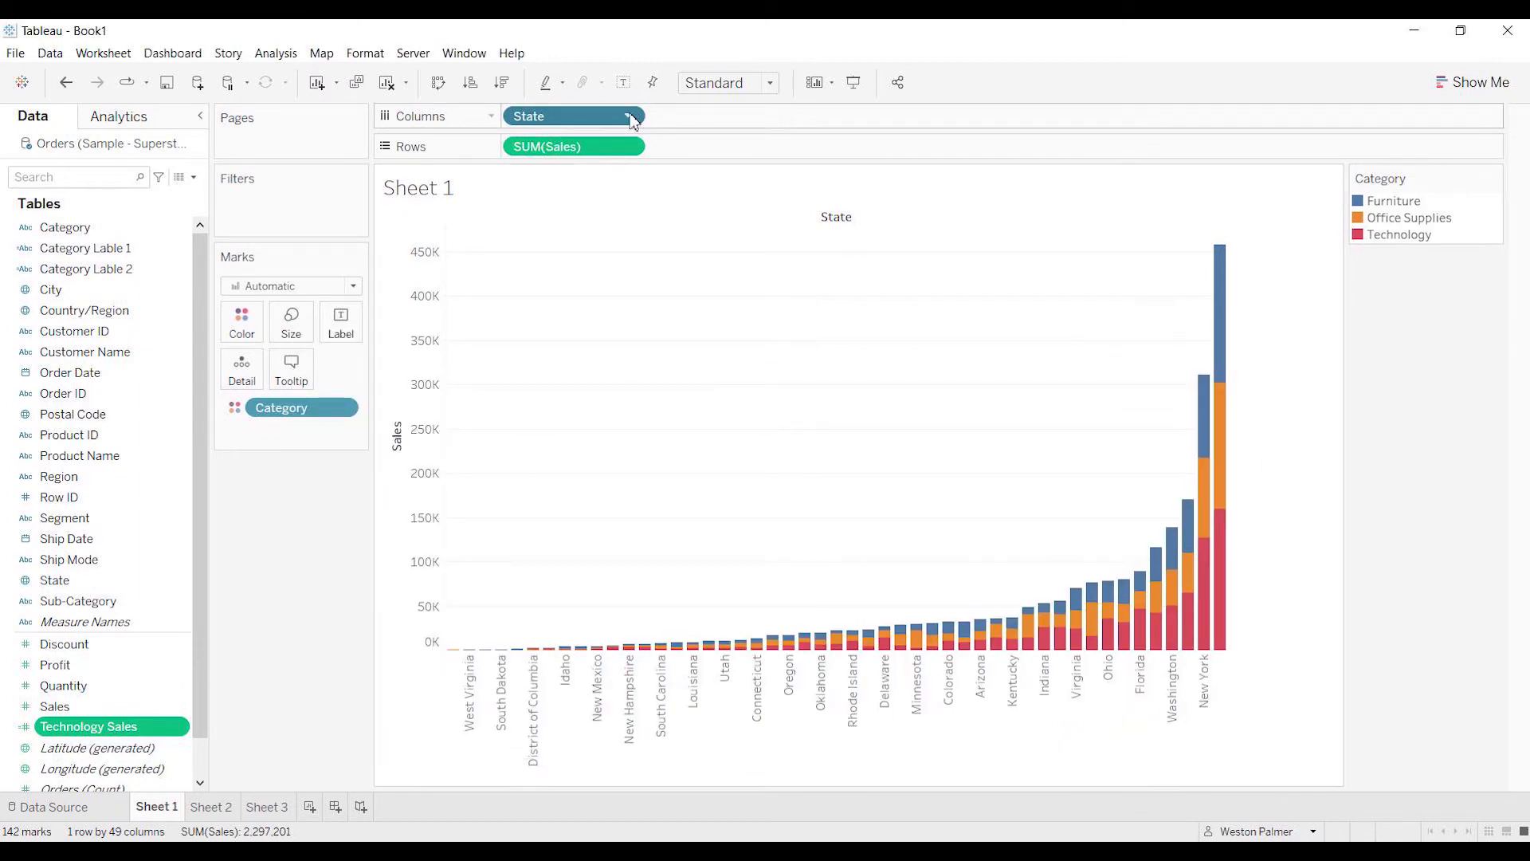
# Change the State sort field to Technology Sales, keeping ascending order
pyautogui.click(628, 117)
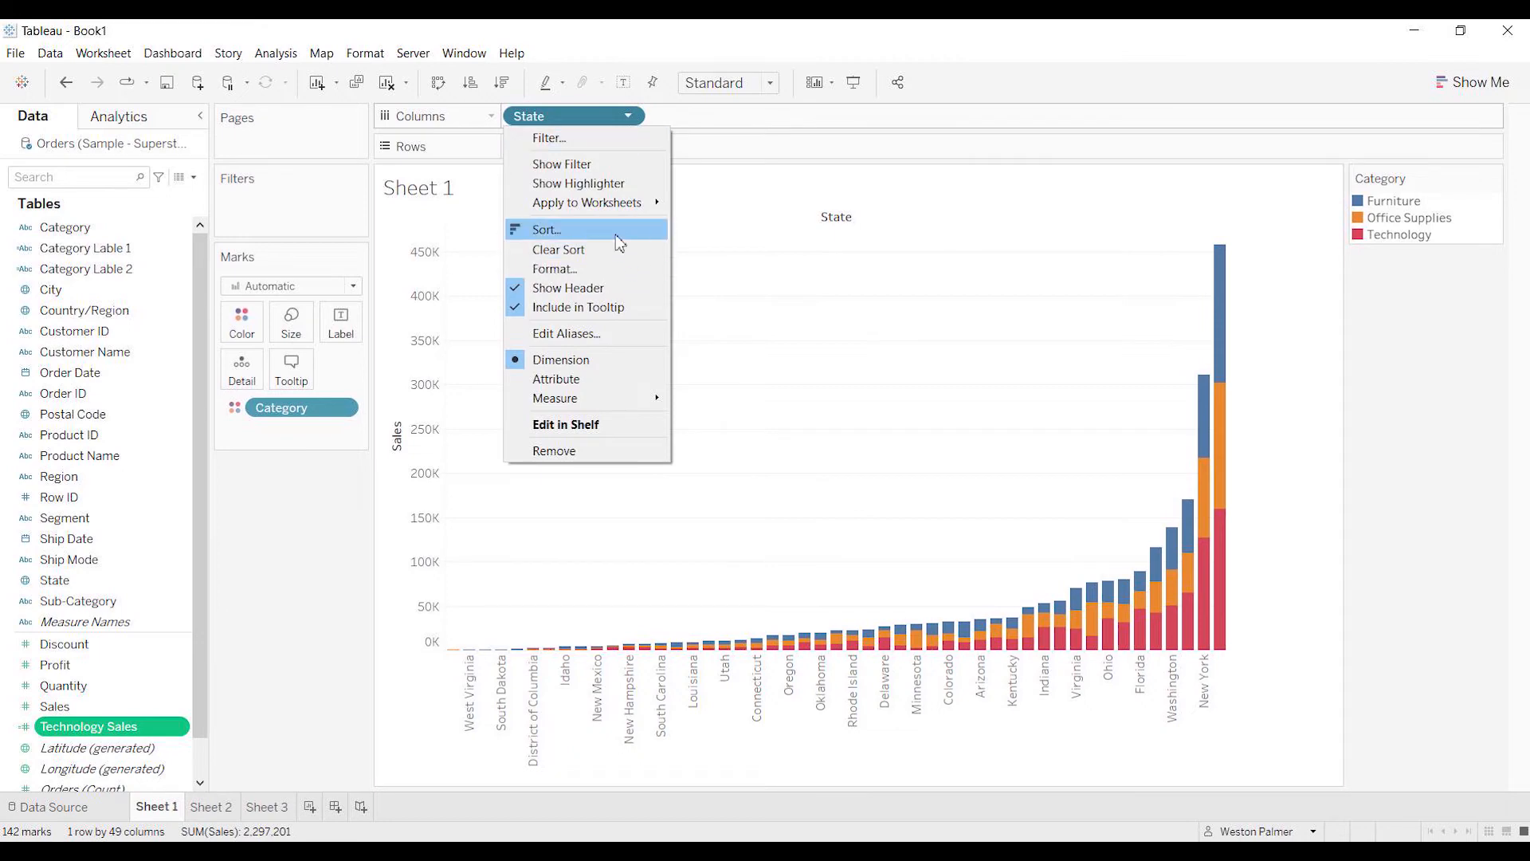
pyautogui.click(547, 228)
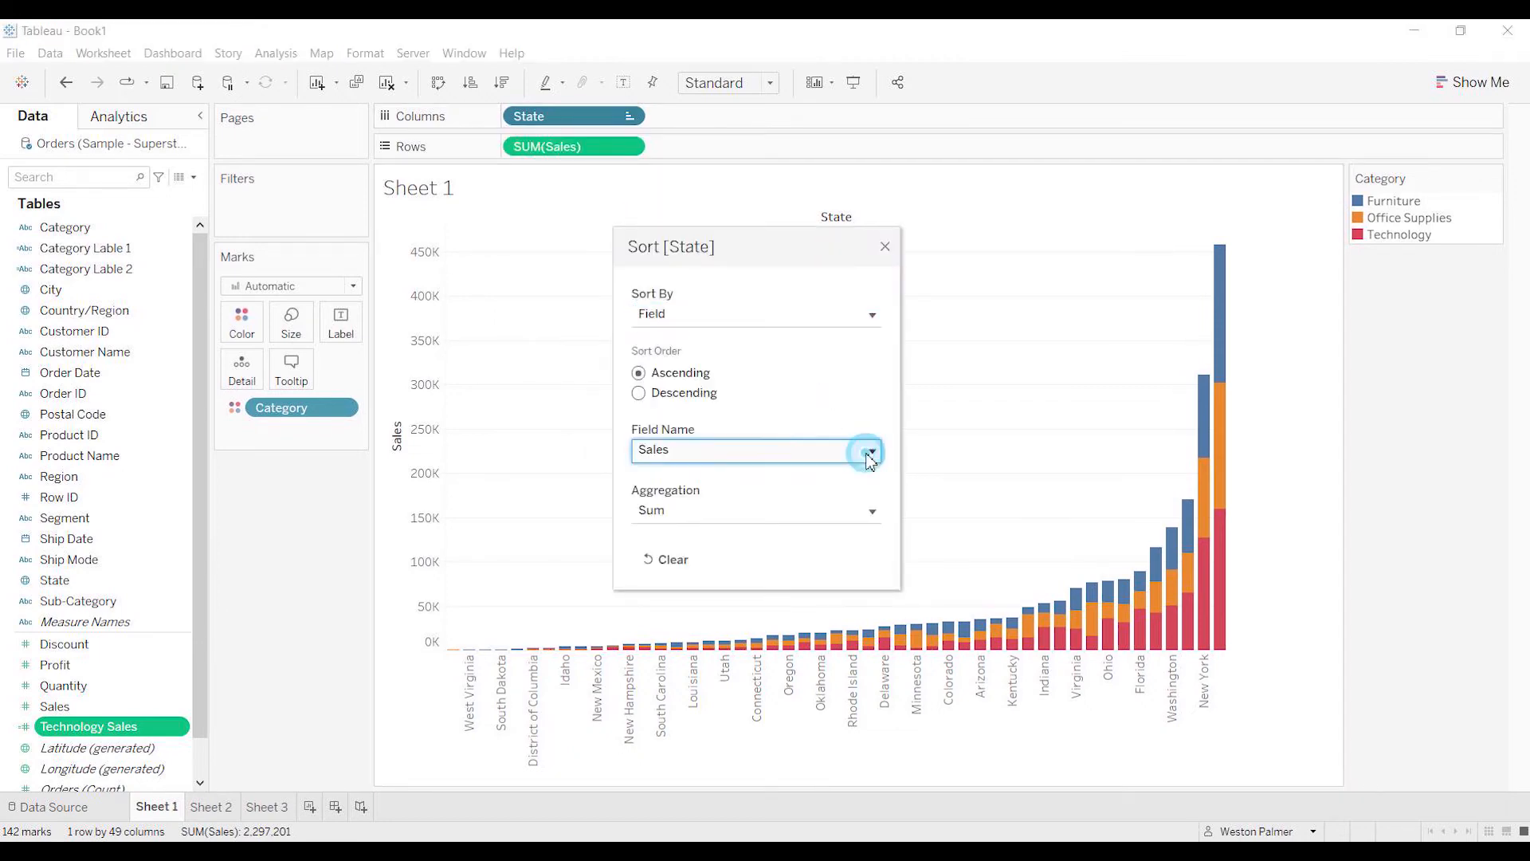
pyautogui.write('tech')
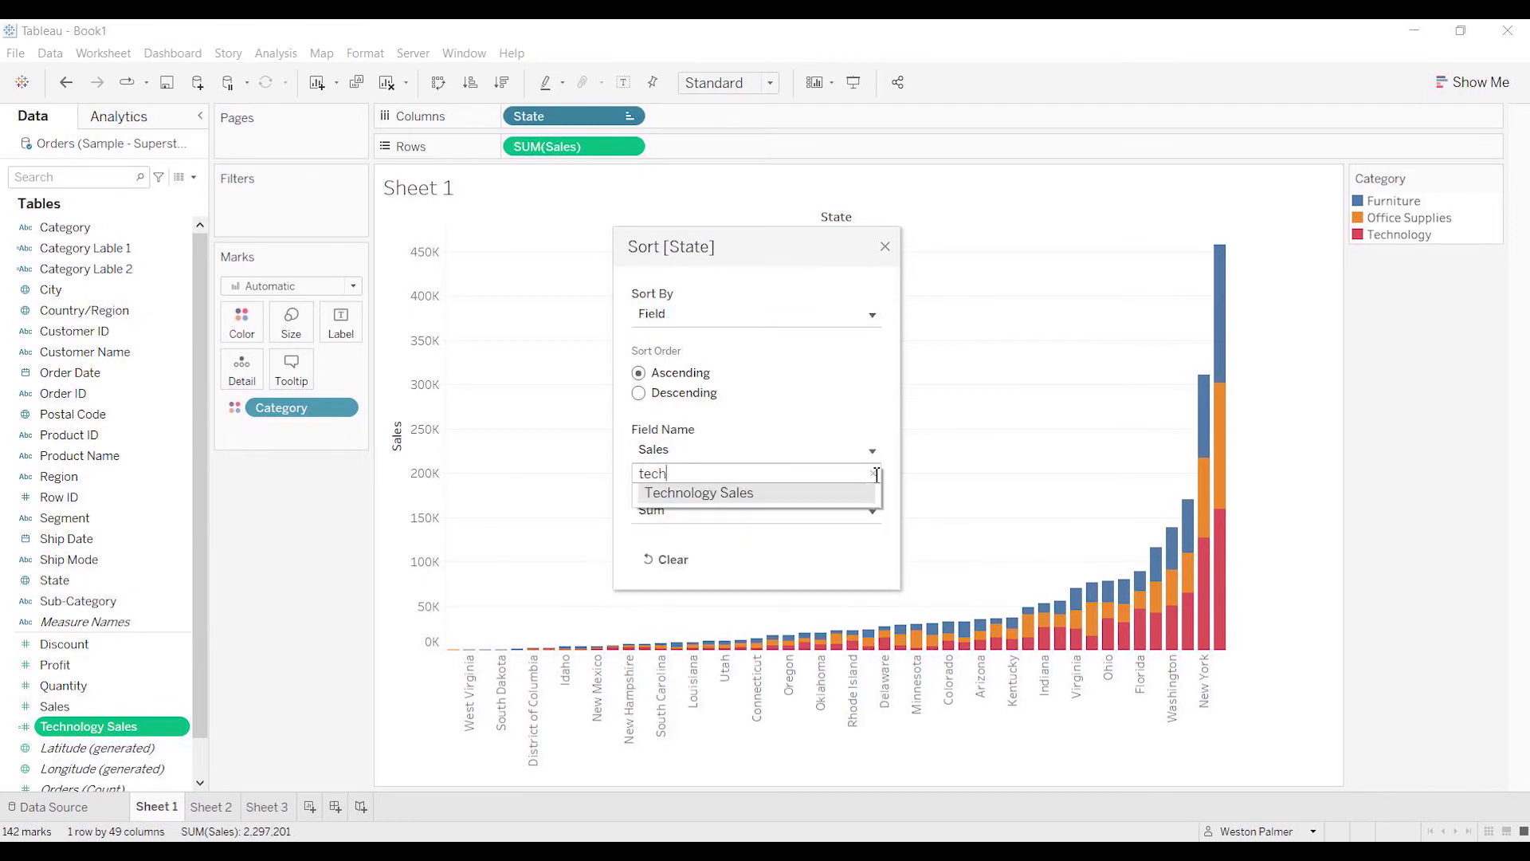
pyautogui.moveTo(781, 512)
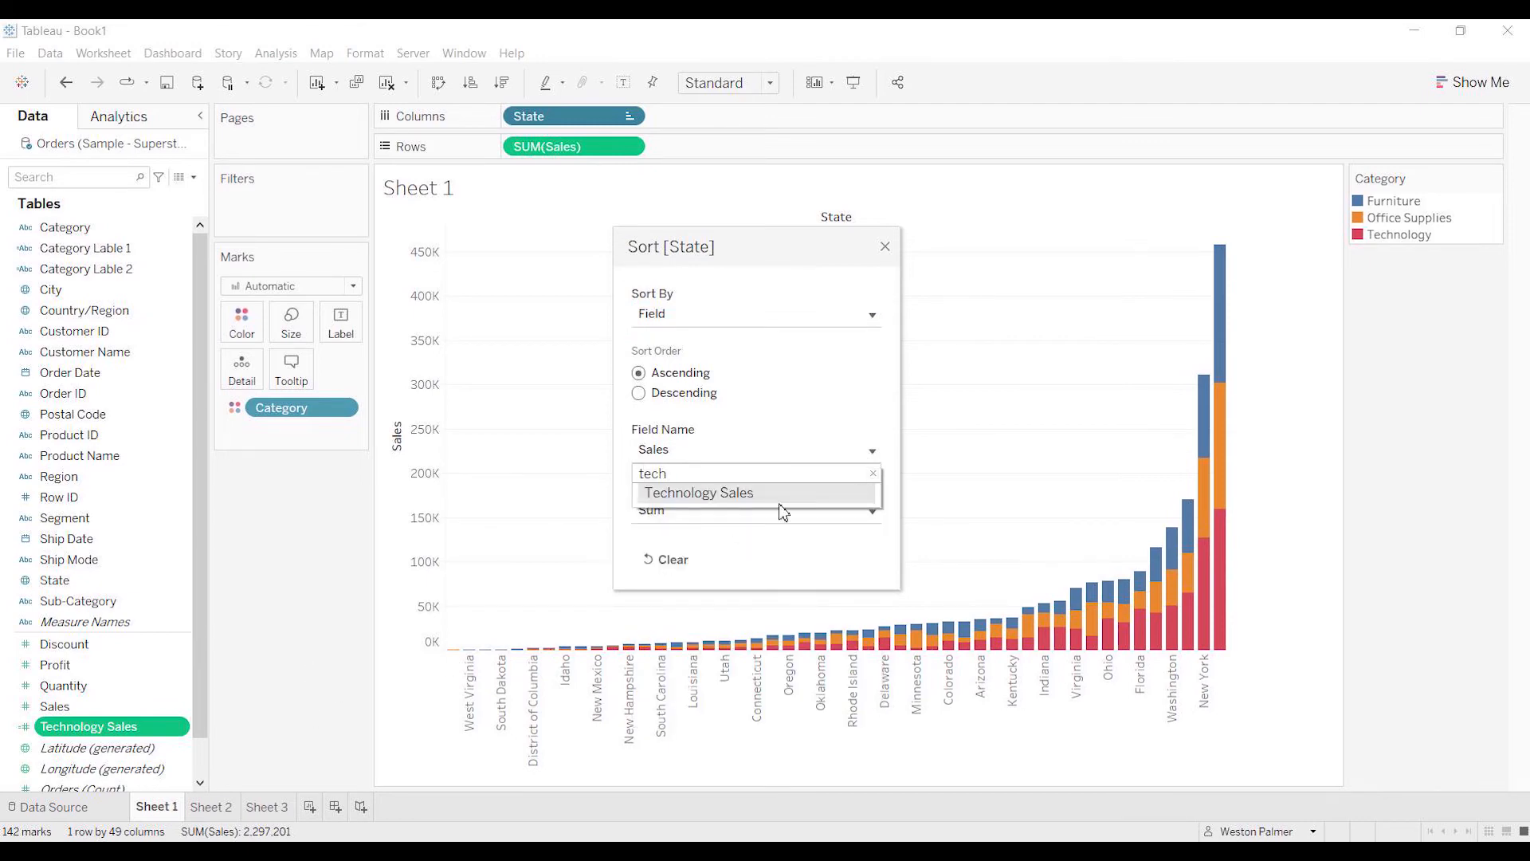
pyautogui.click(698, 492)
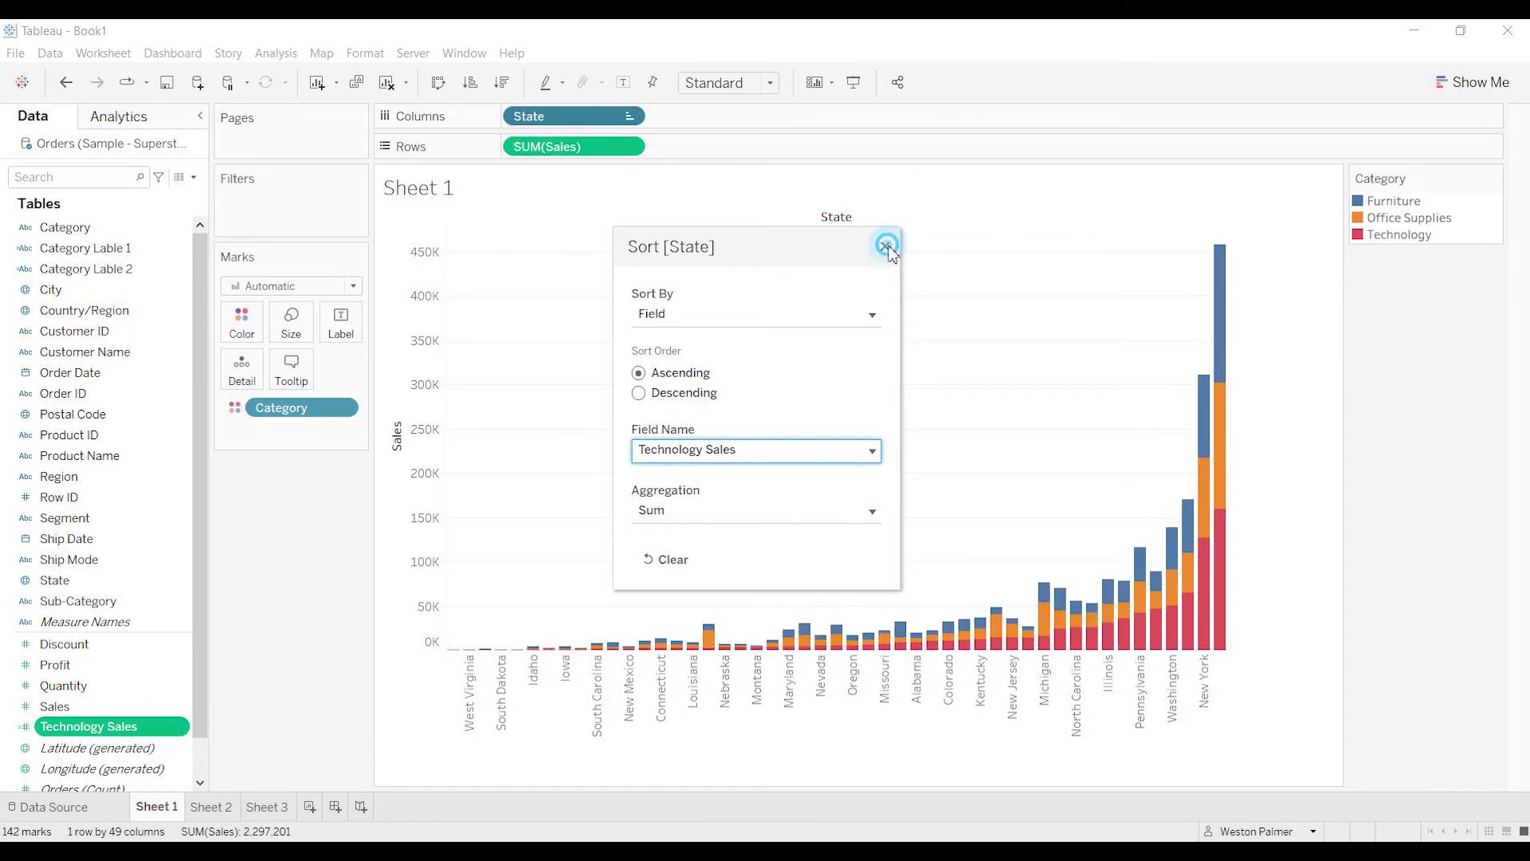
pyautogui.click(887, 243)
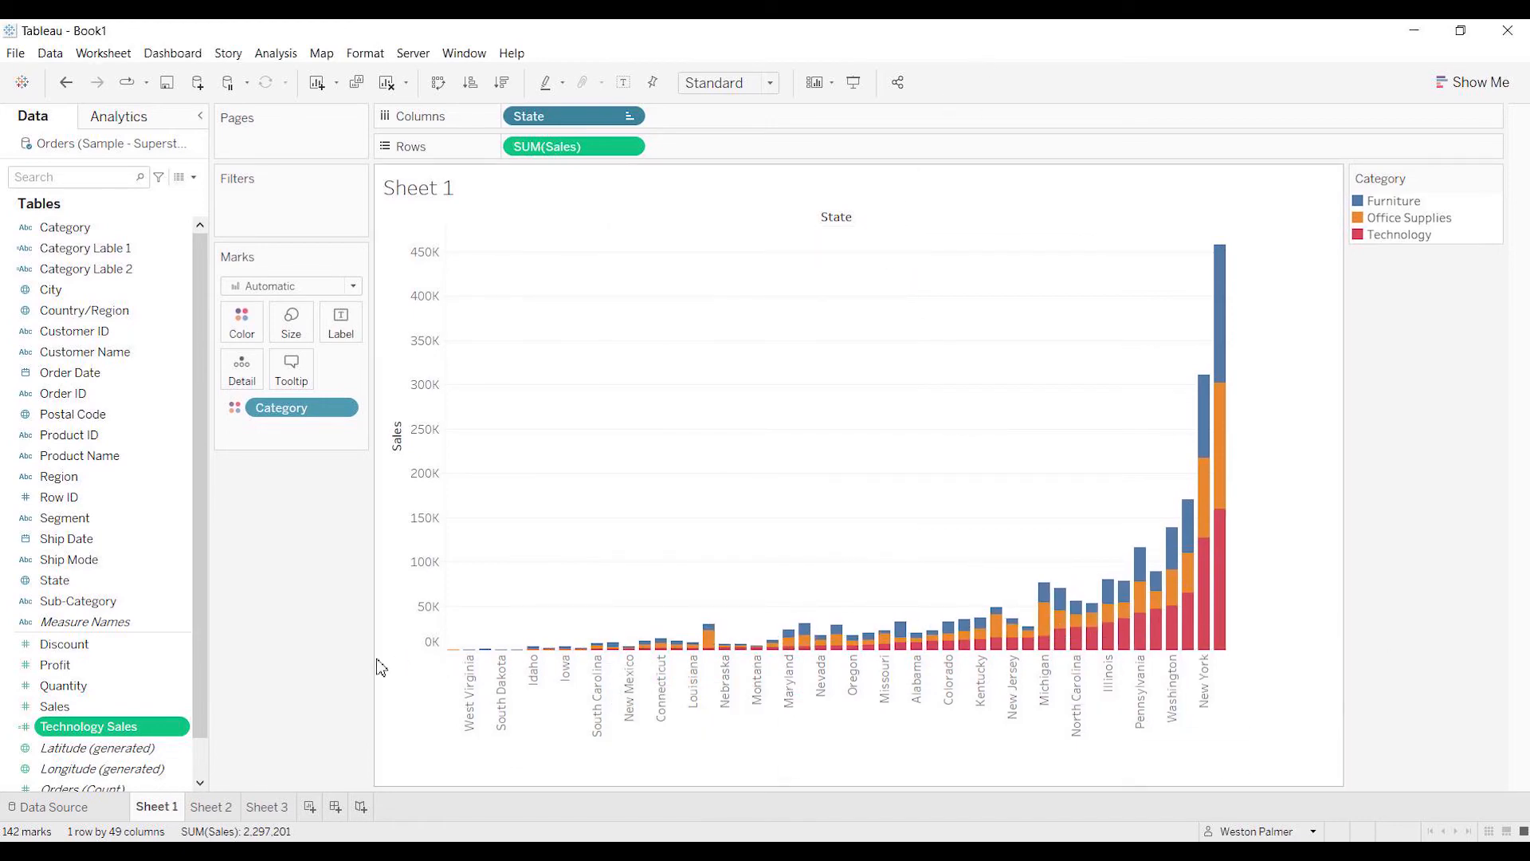
# Drag Technology Sales onto the Rows shelf beside SUM(Sales) for a second bar row
pyautogui.moveTo(87, 727); pyautogui.dragTo(327, 459)
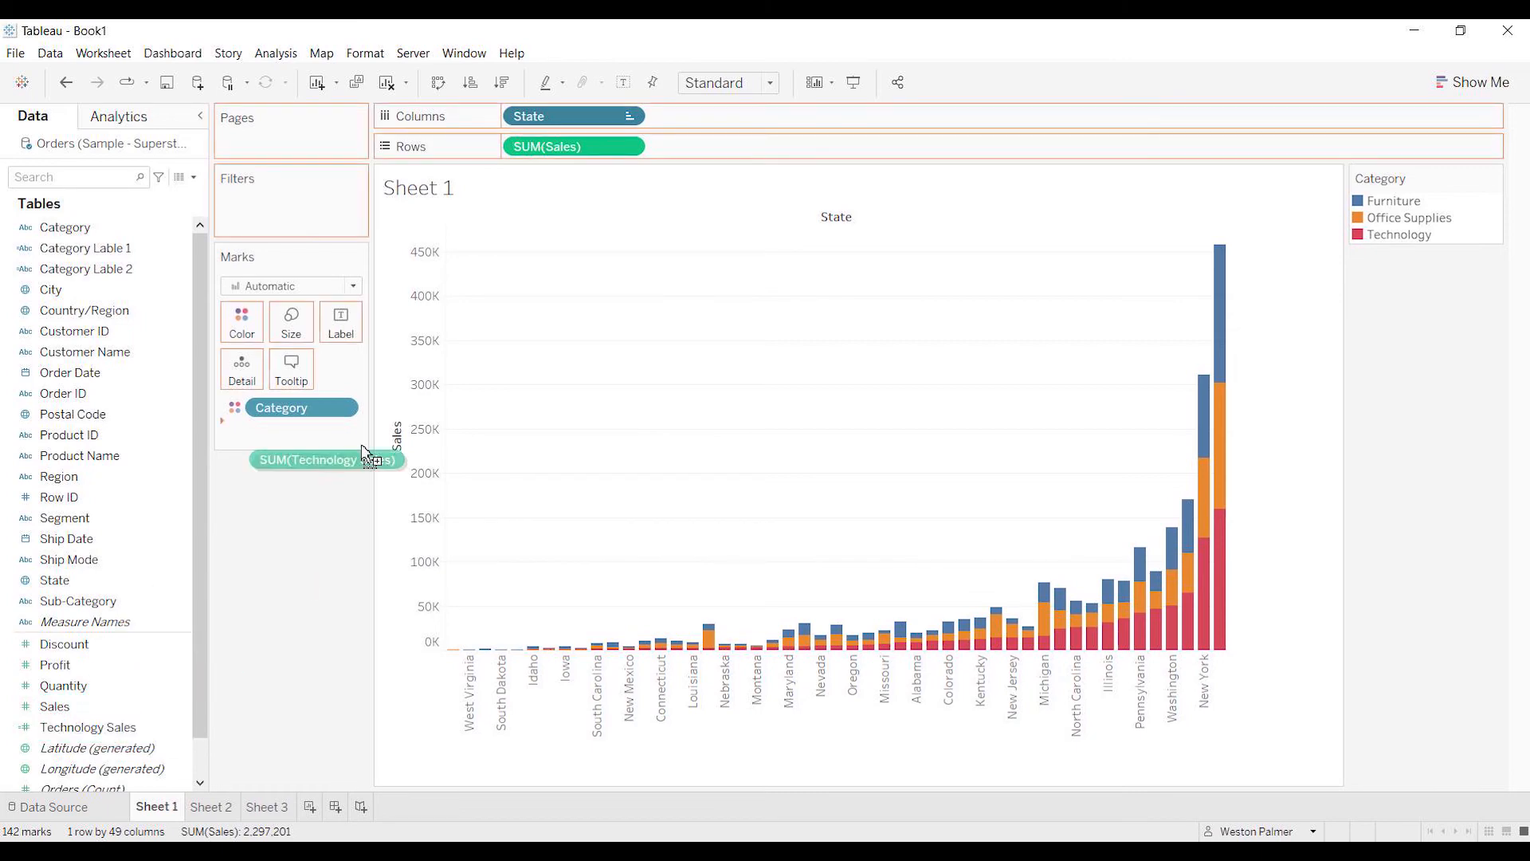
pyautogui.moveTo(325, 459); pyautogui.dragTo(789, 150)
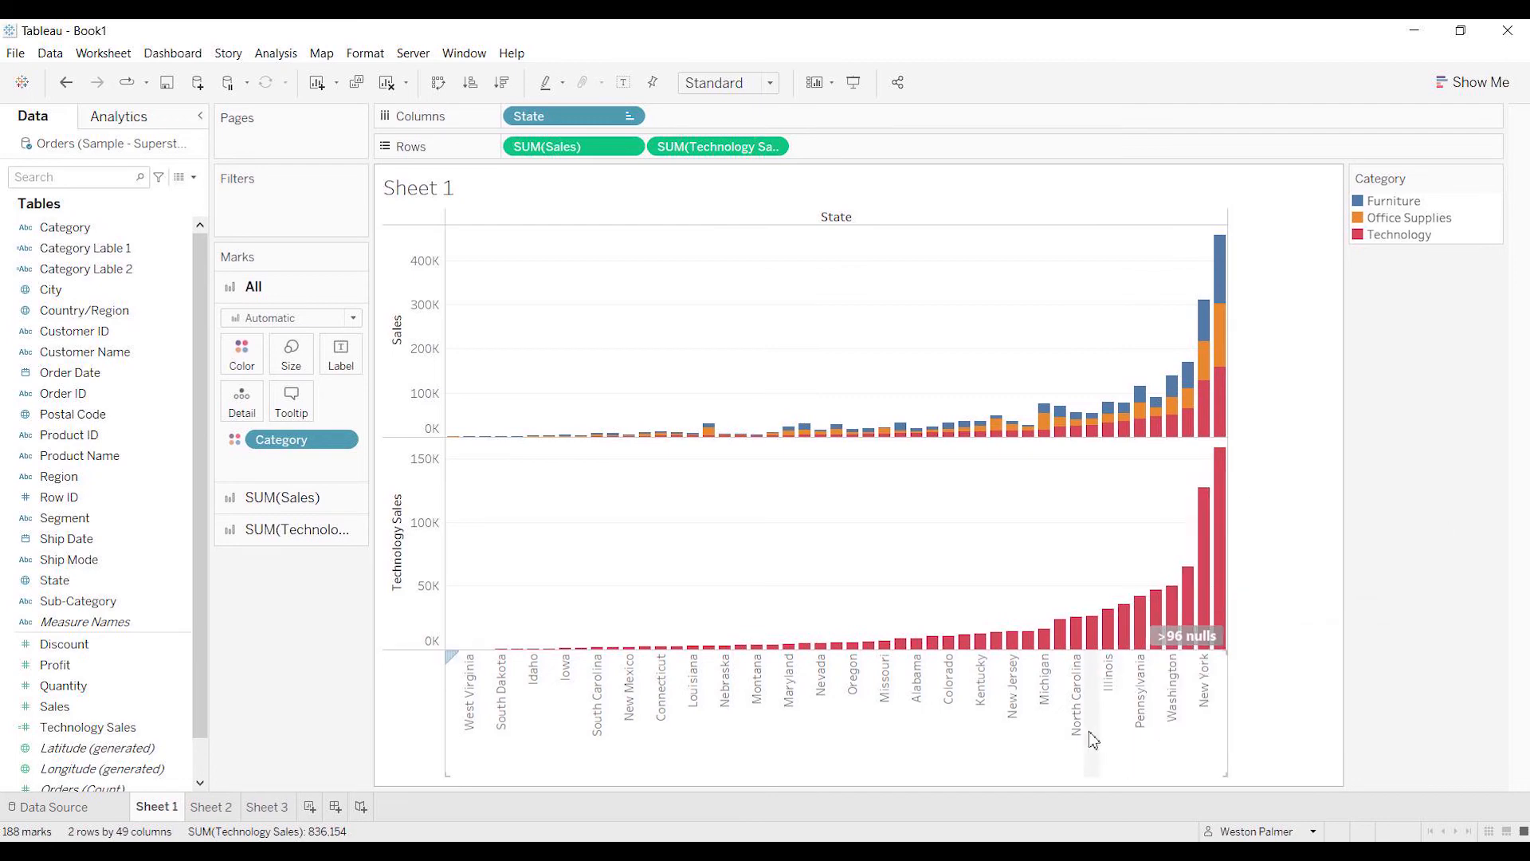
pyautogui.moveTo(1202, 716)
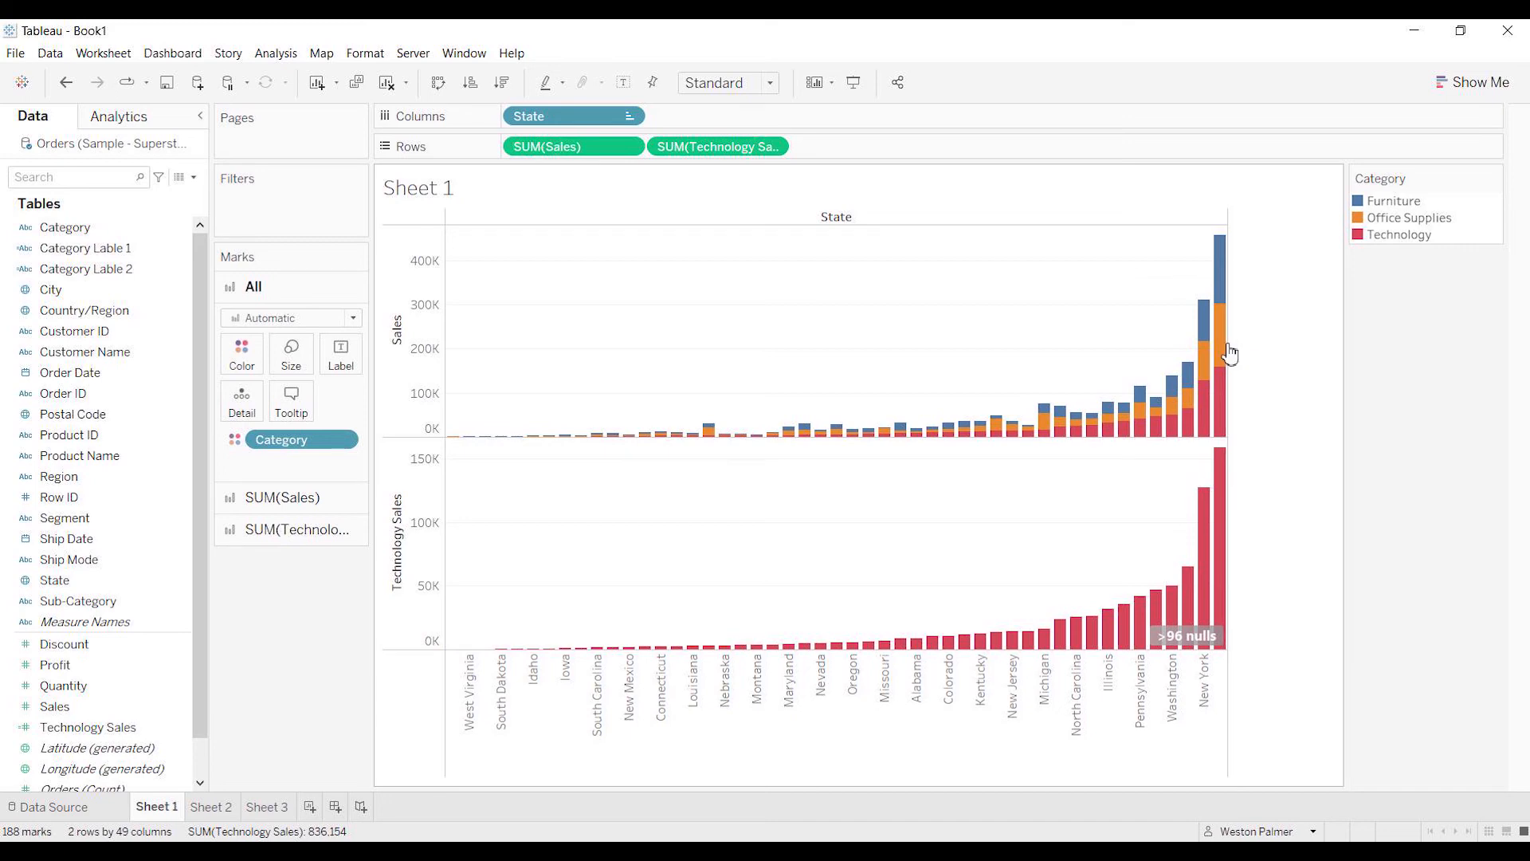
pyautogui.moveTo(1222, 350)
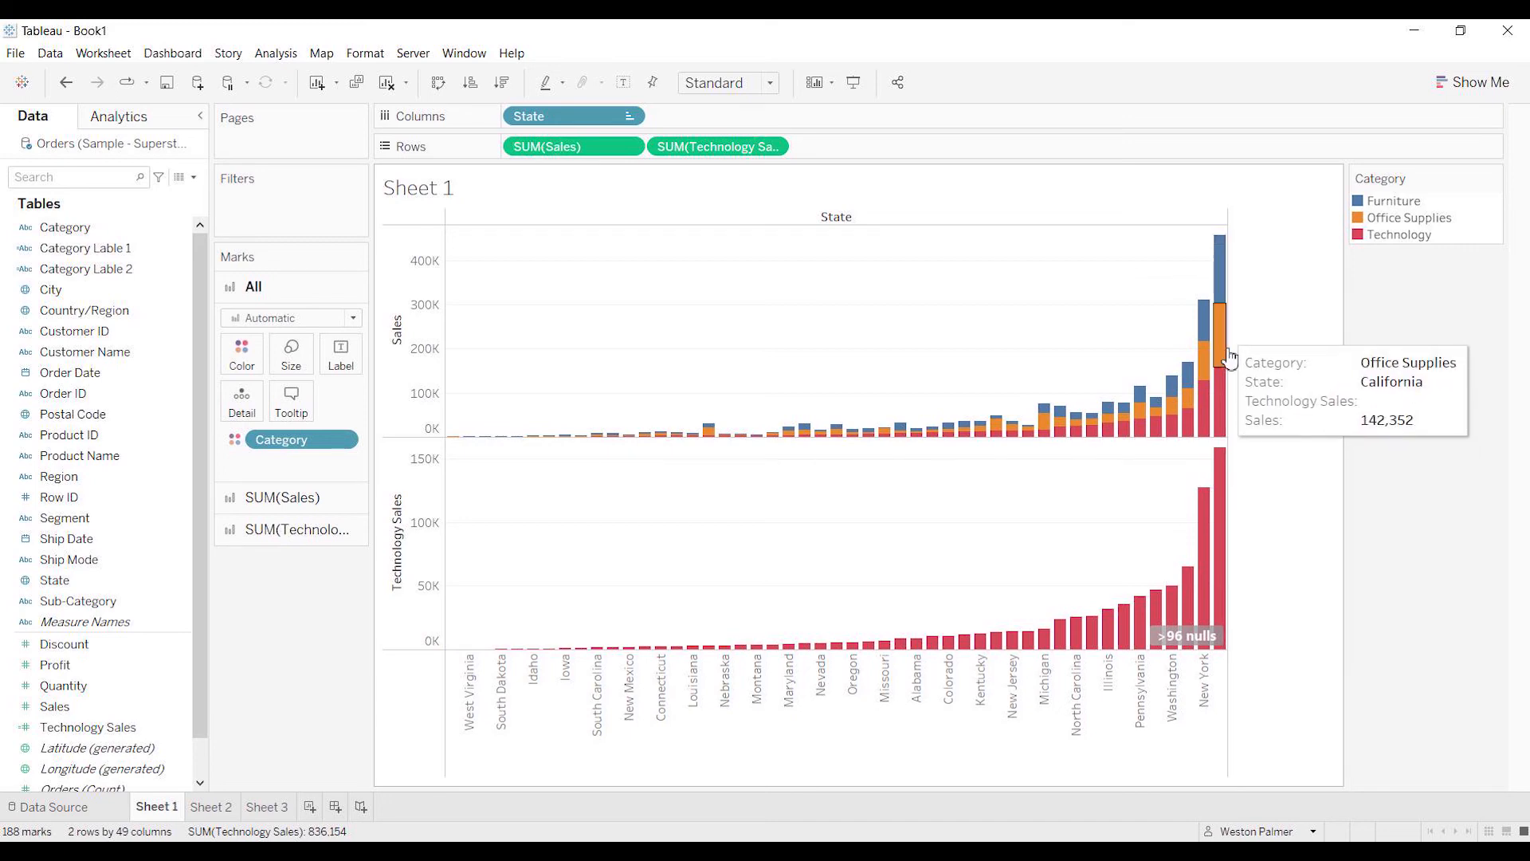
pyautogui.moveTo(1252, 494)
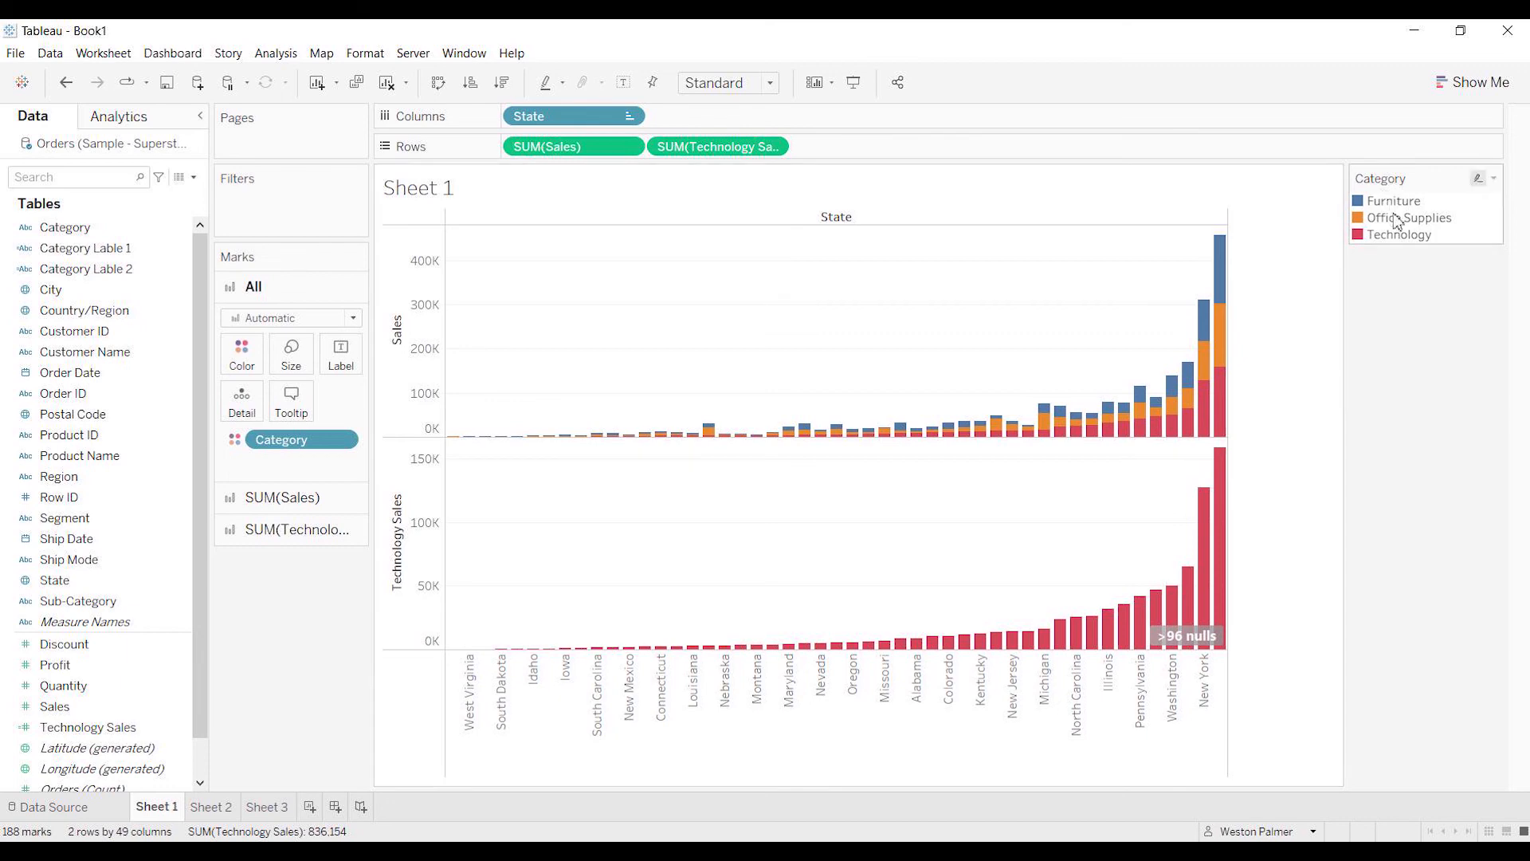
pyautogui.moveTo(1373, 475)
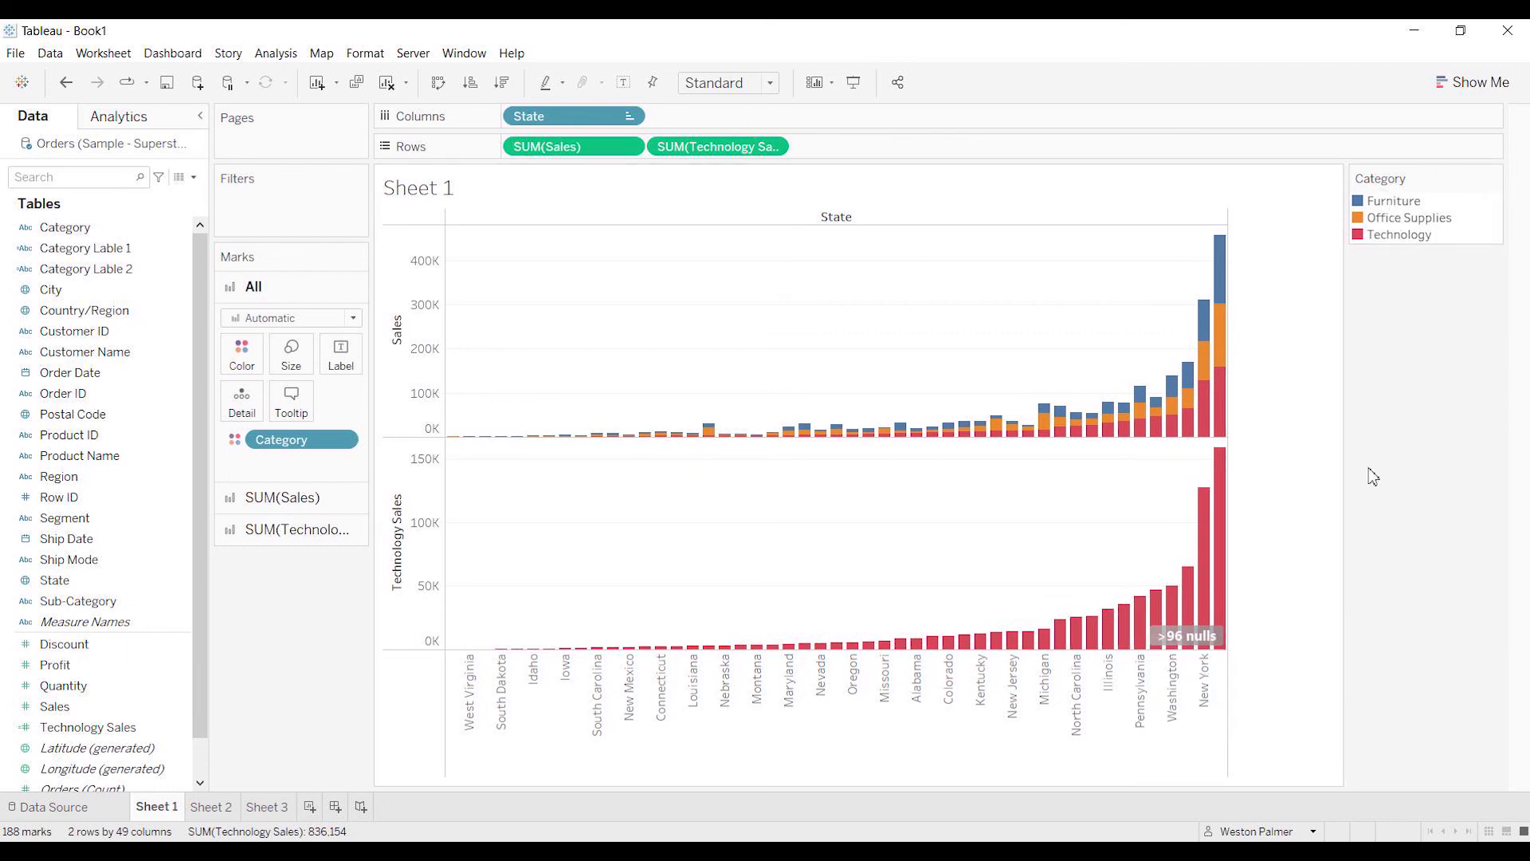